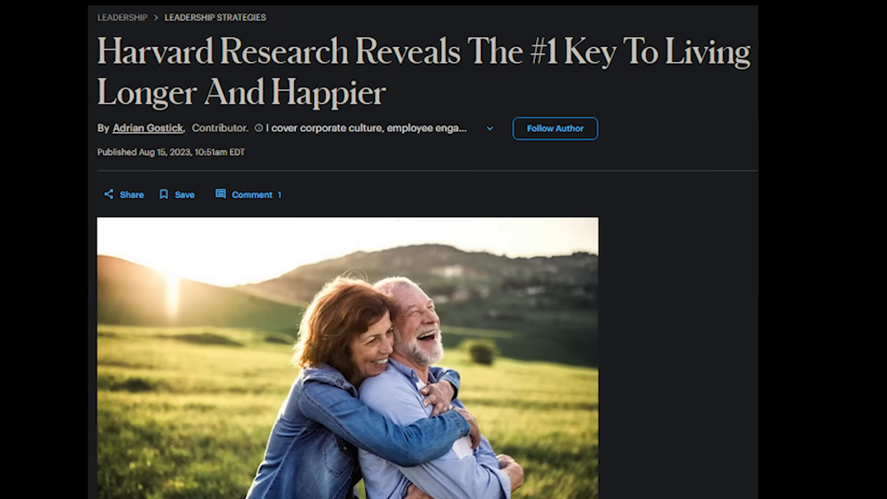
- Switch the San Diego demo map to the Mobility style with grey roads over dark water
scroll(down, 3)
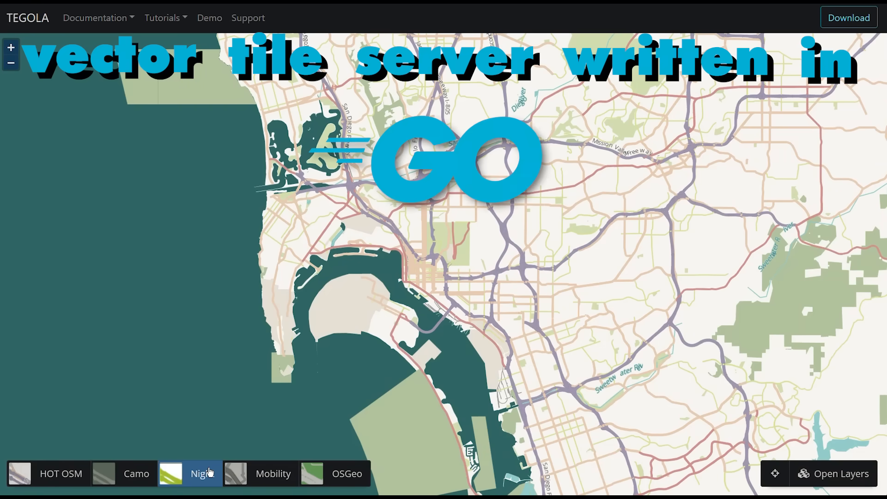
click(273, 474)
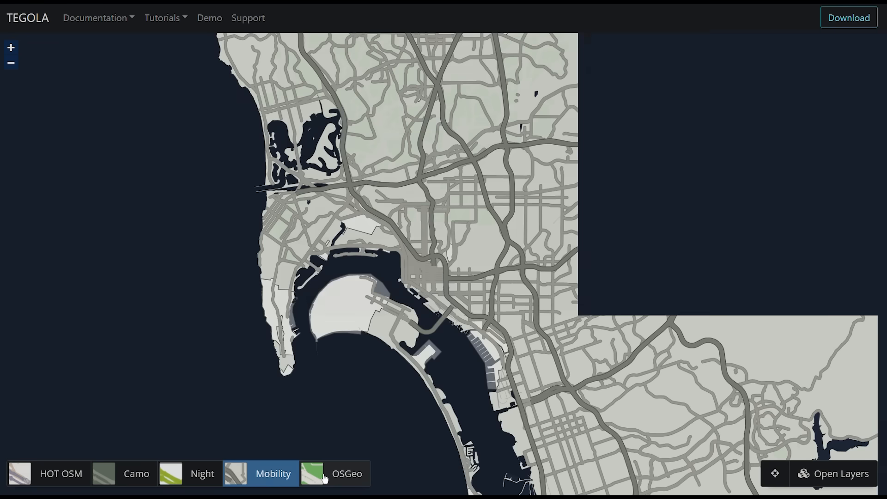